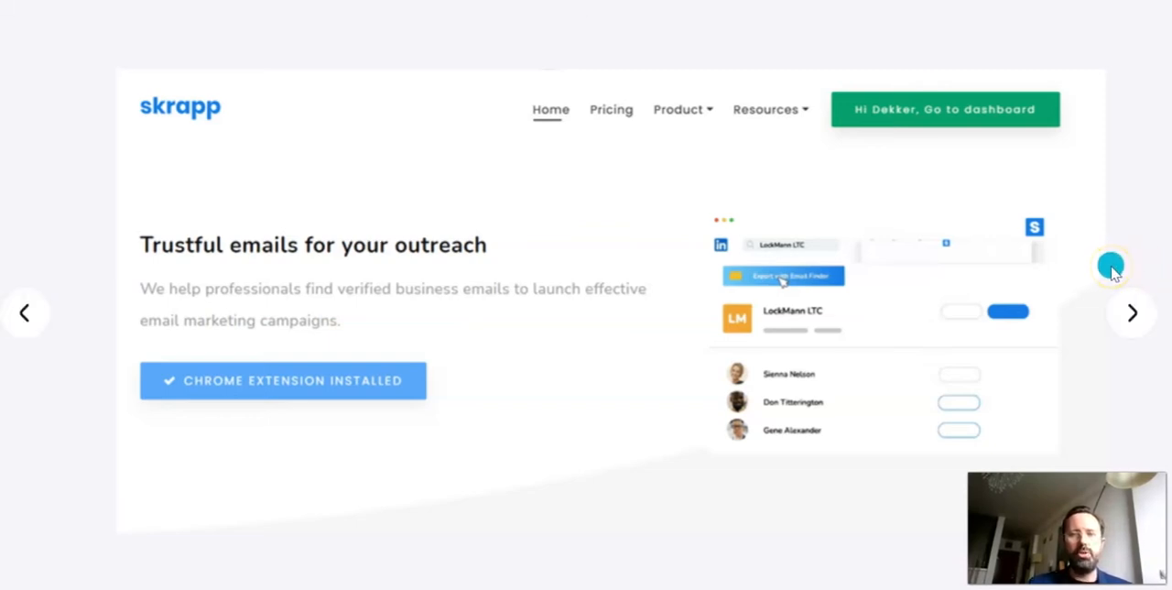
mouse_move(1115, 274)
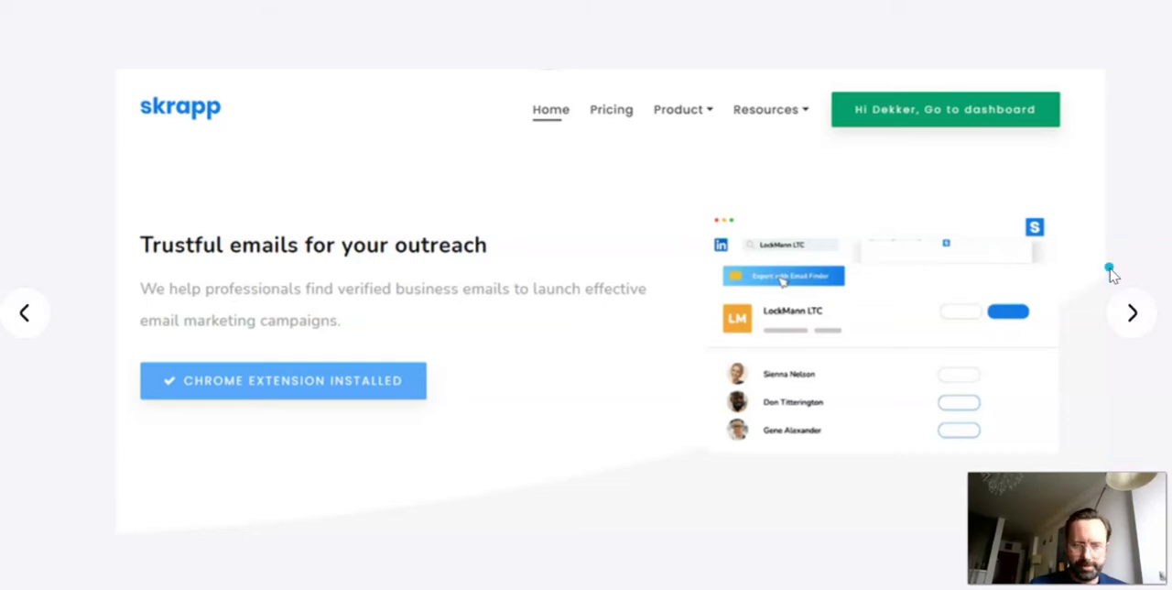
Advance to the slide showing the Create list dialog holding 'California MDs'
click(944, 109)
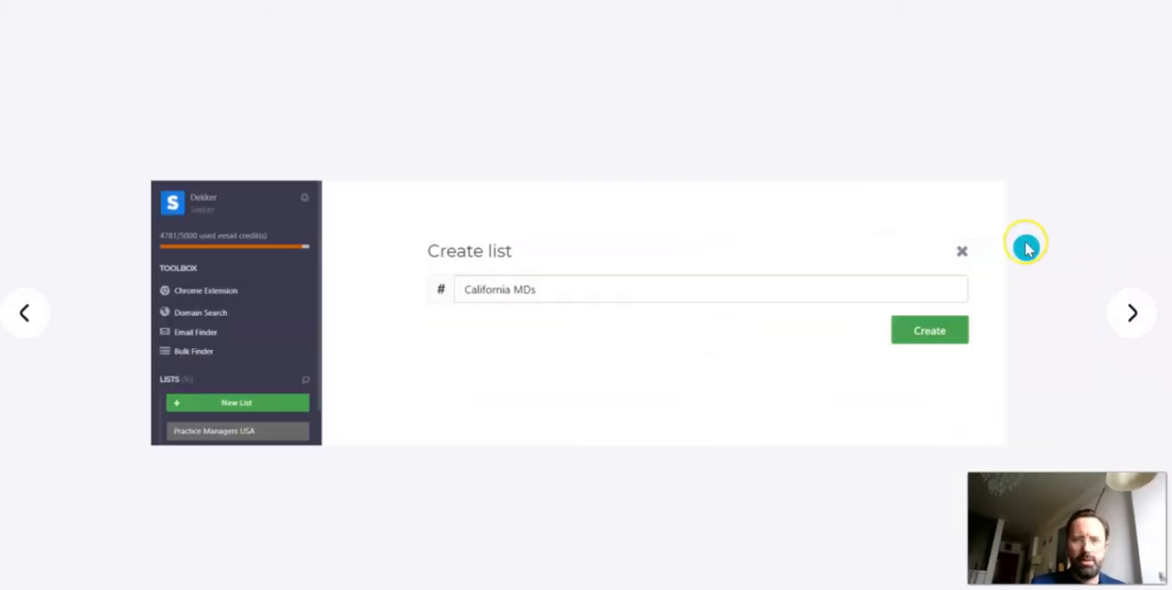
mouse_move(1048, 143)
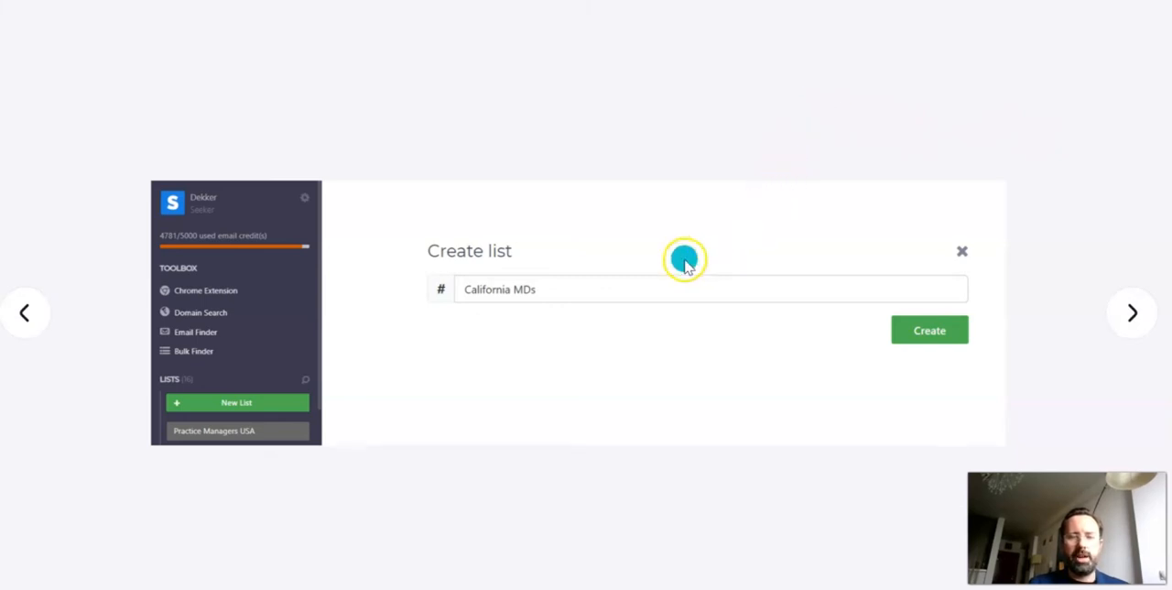
mouse_move(655, 298)
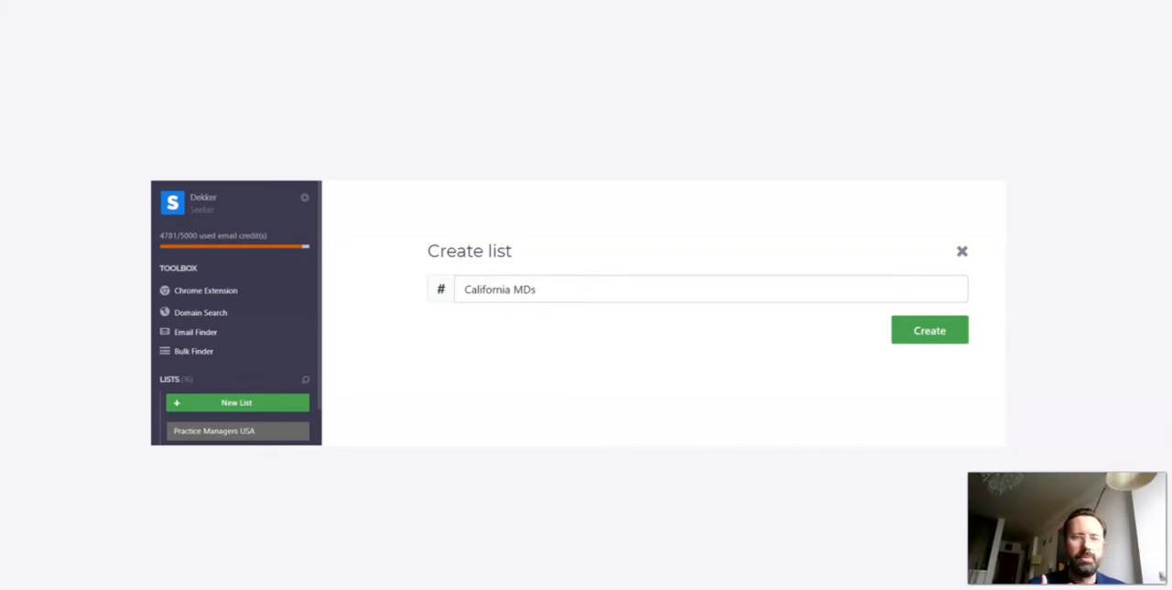
mouse_move(321, 238)
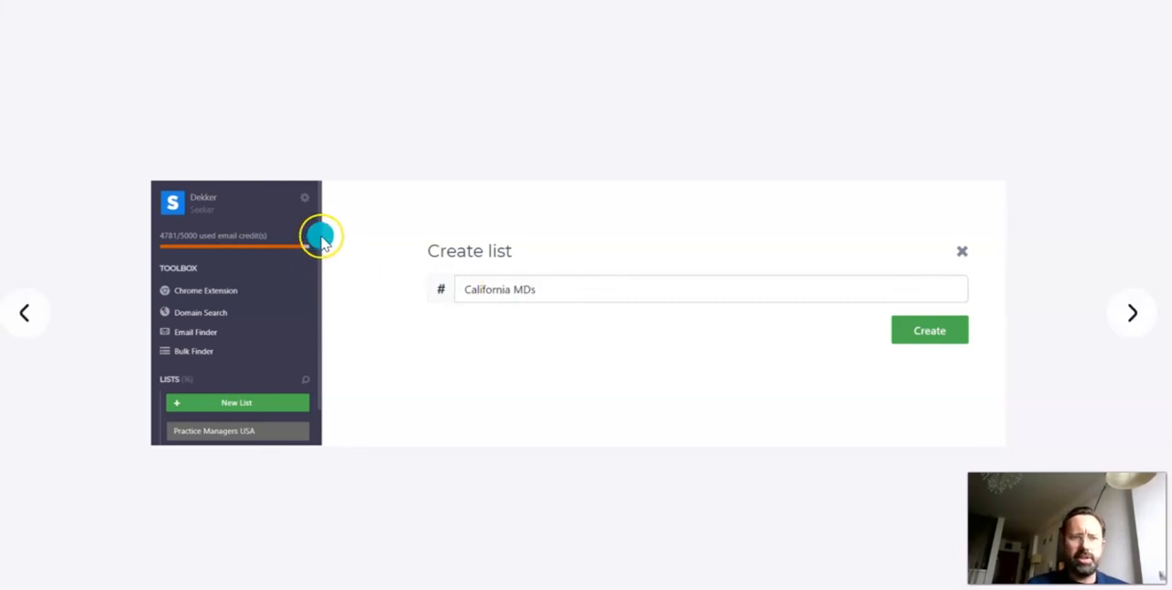
mouse_move(339, 218)
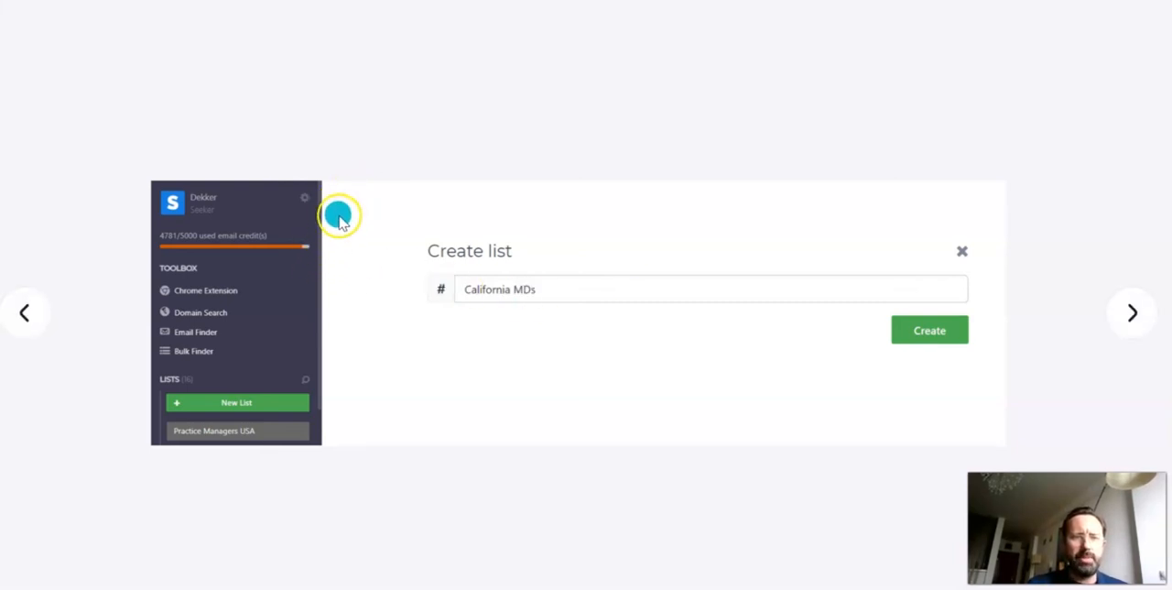
mouse_move(206, 261)
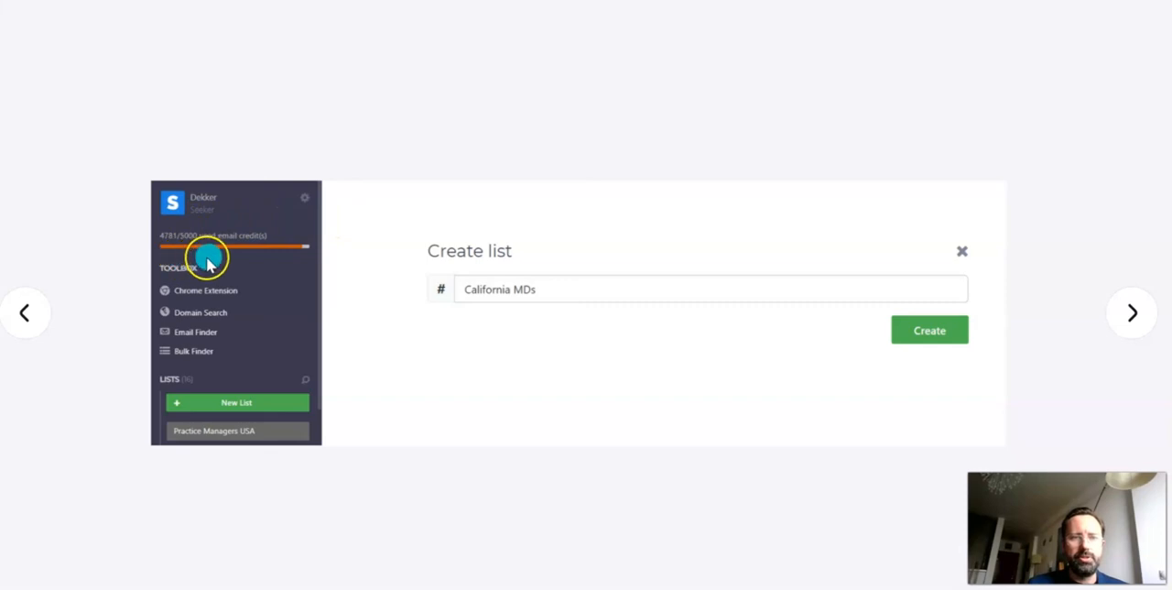
mouse_move(160, 265)
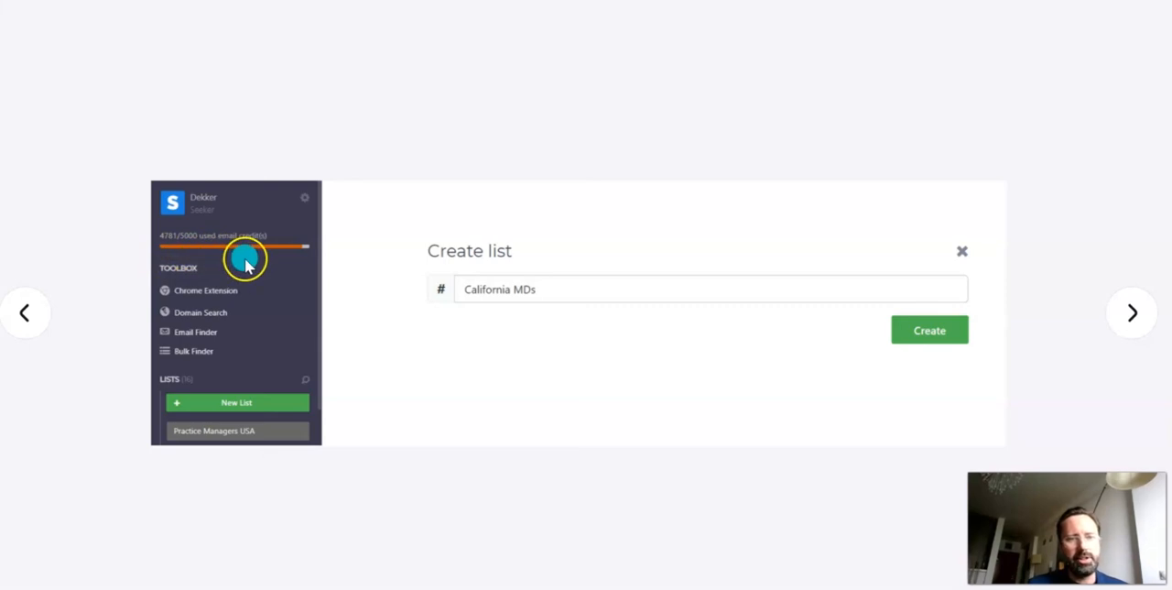
mouse_move(616, 122)
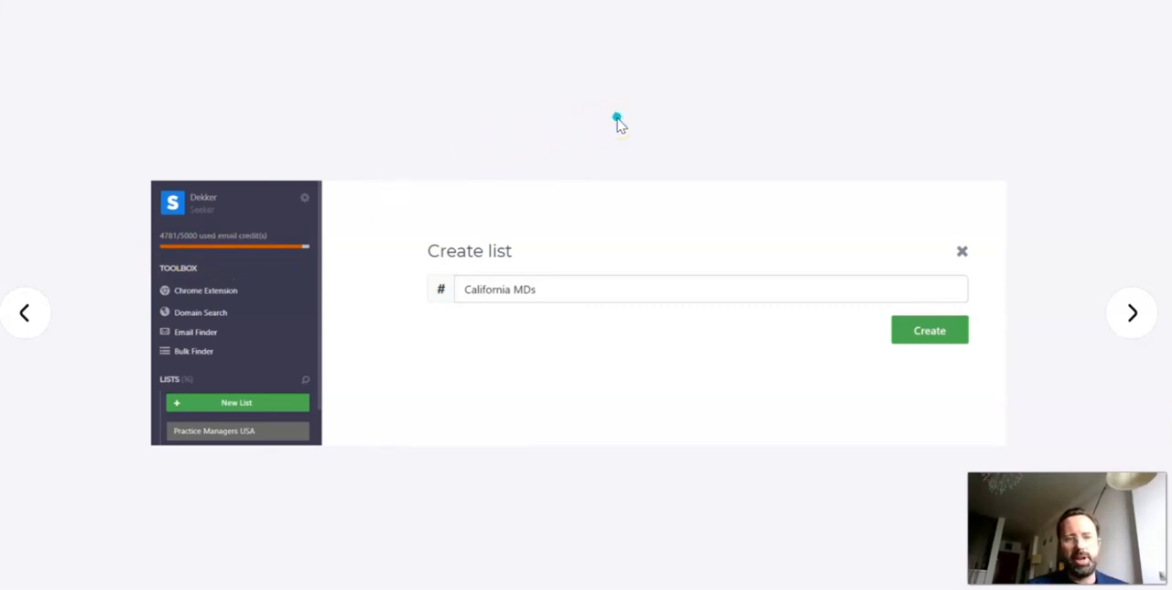